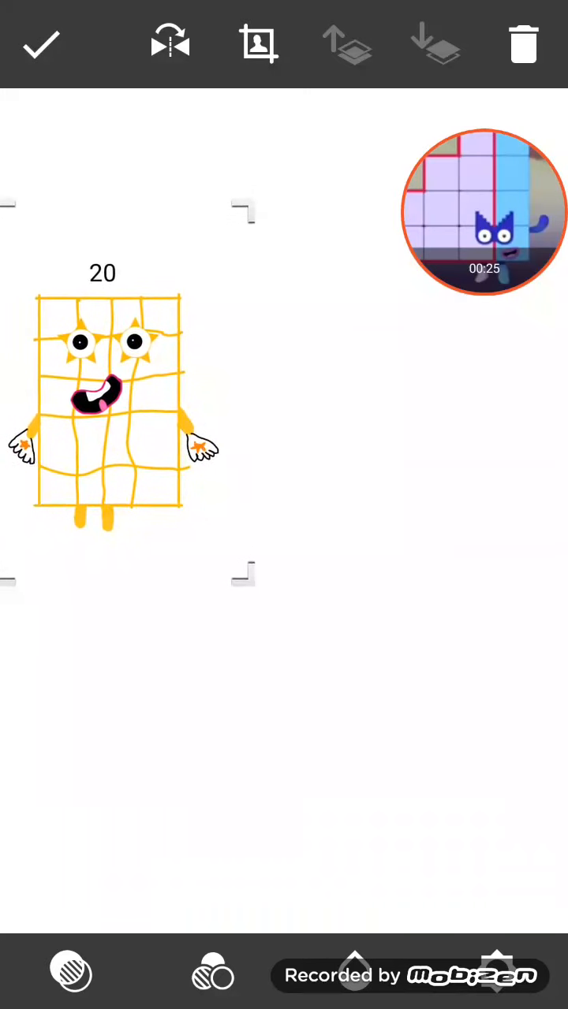
- Move the yellow 20 sticker toward the canvas centre and finish placing it
left_click_drag(110, 402, 153, 260)
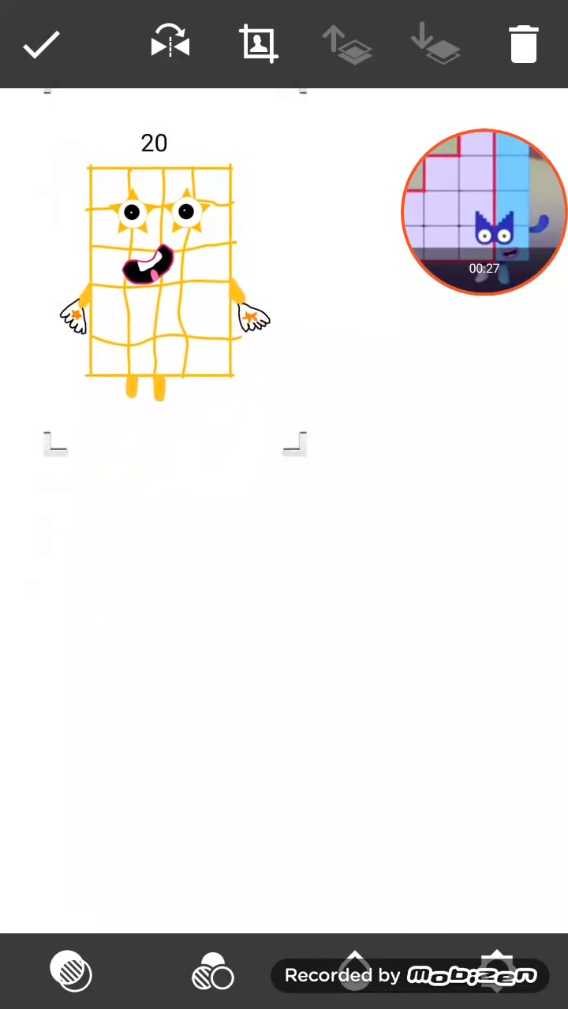
left_click_drag(154, 276, 183, 434)
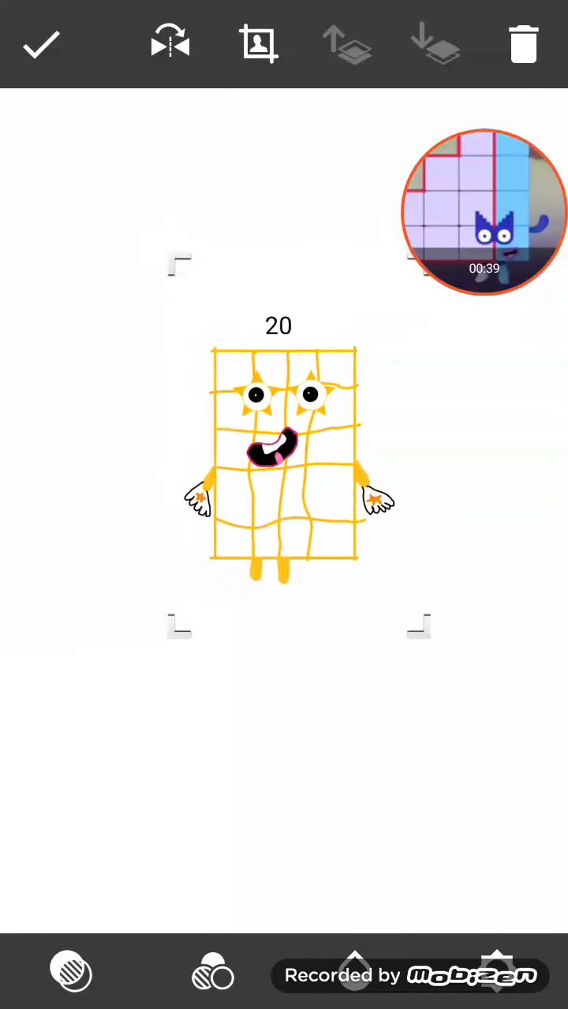
left_click(41, 43)
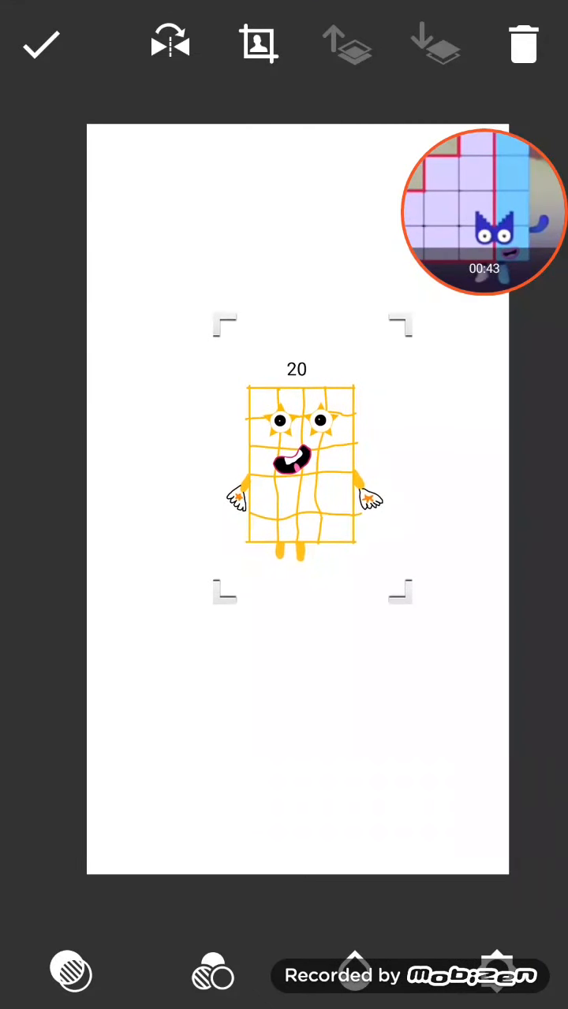
left_click(41, 42)
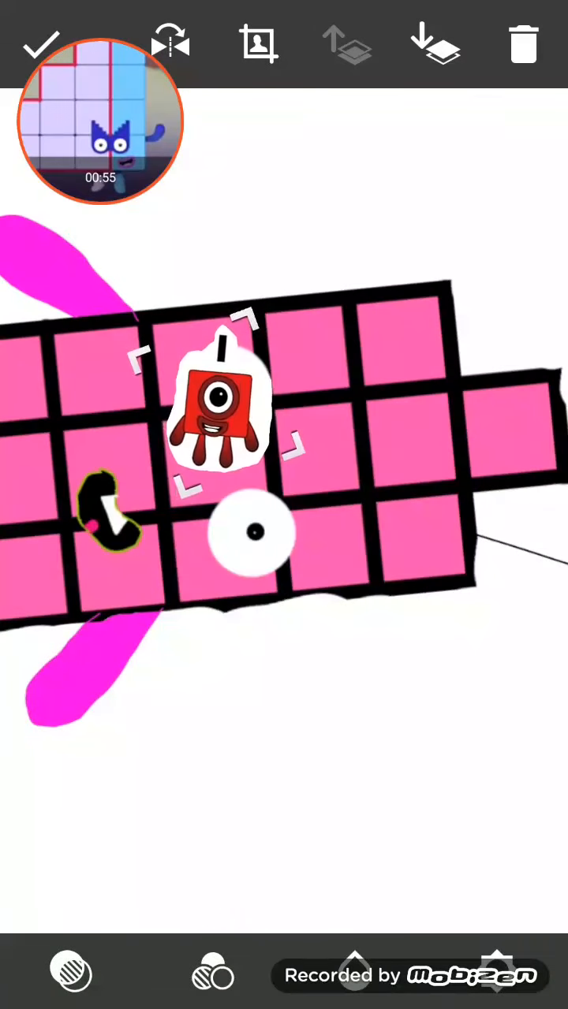
- Drag the red One off the pink 19 to its right on the canvas
left_click_drag(225, 402, 339, 737)
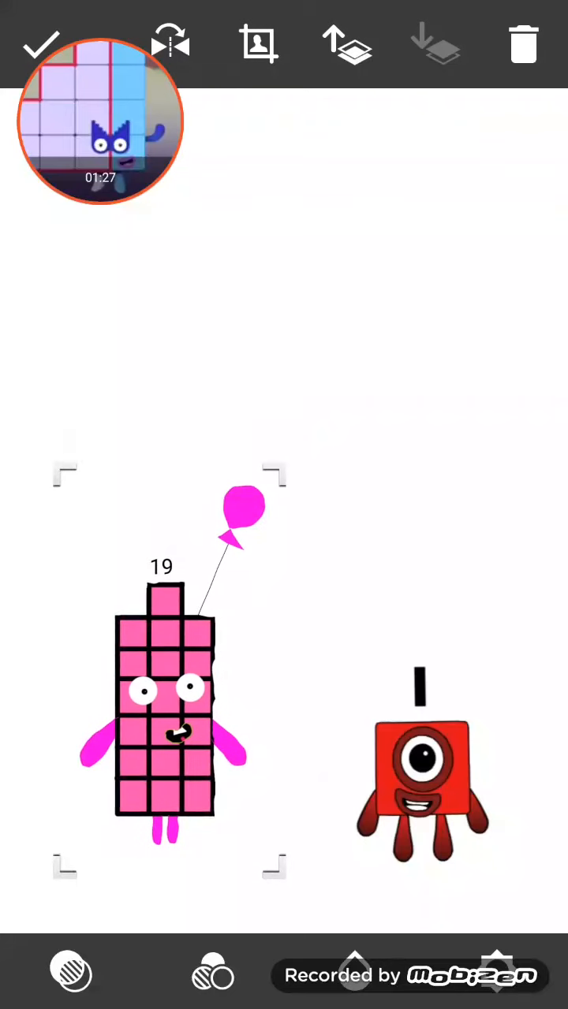
- Reselect the red One and settle it at the lower right beside the pink 19
left_click(422, 773)
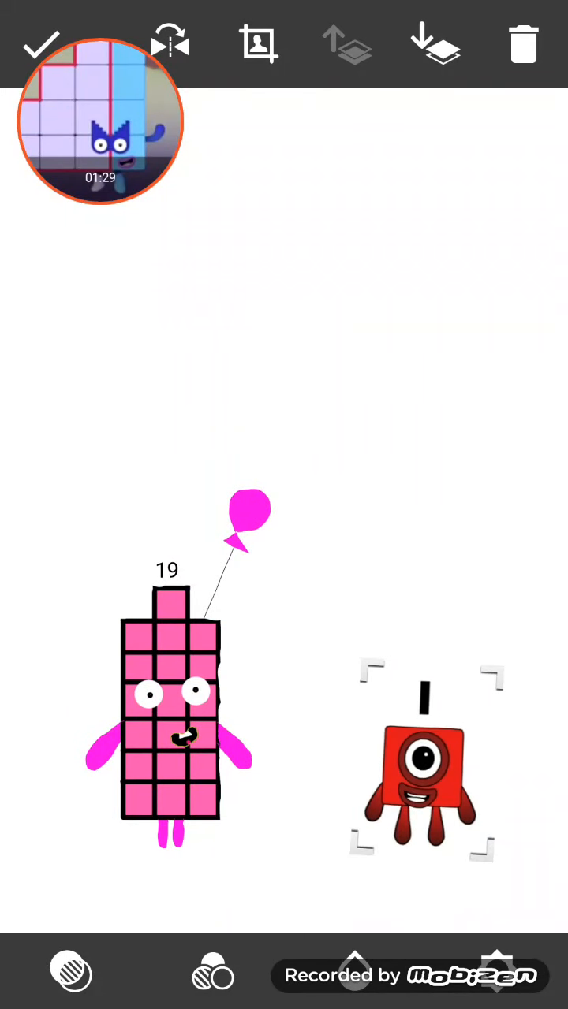
left_click(166, 709)
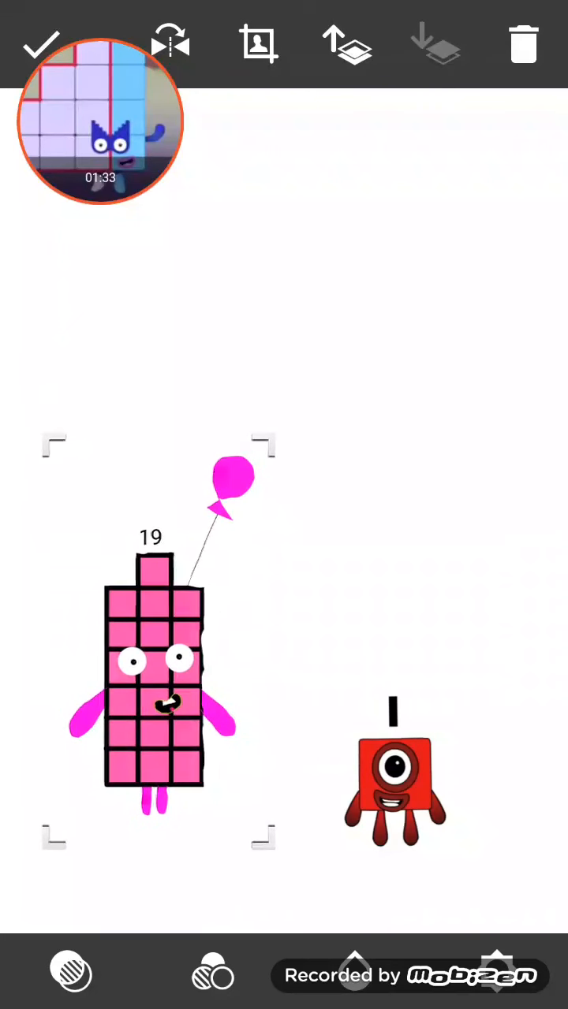
left_click(394, 776)
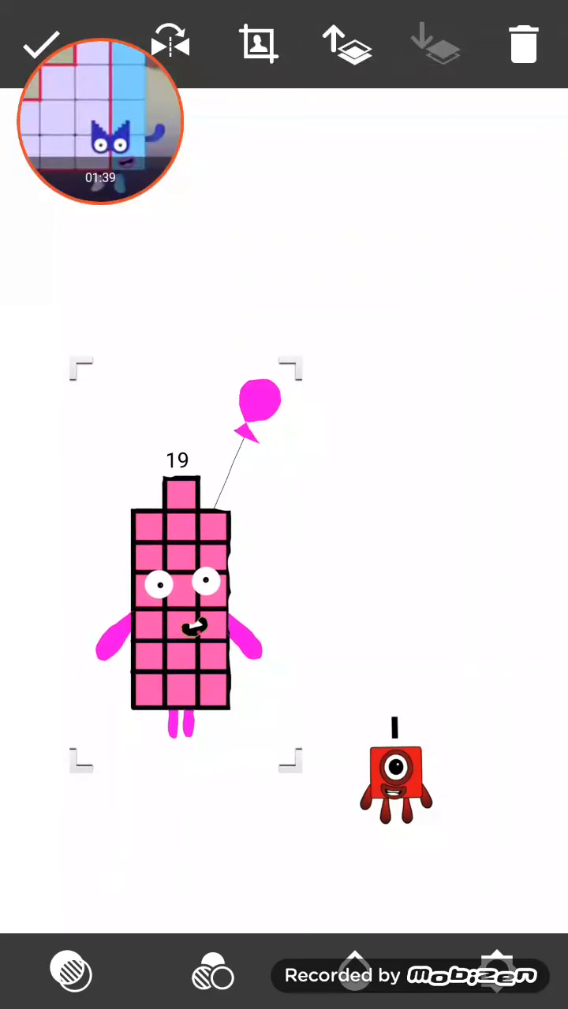
left_click(396, 777)
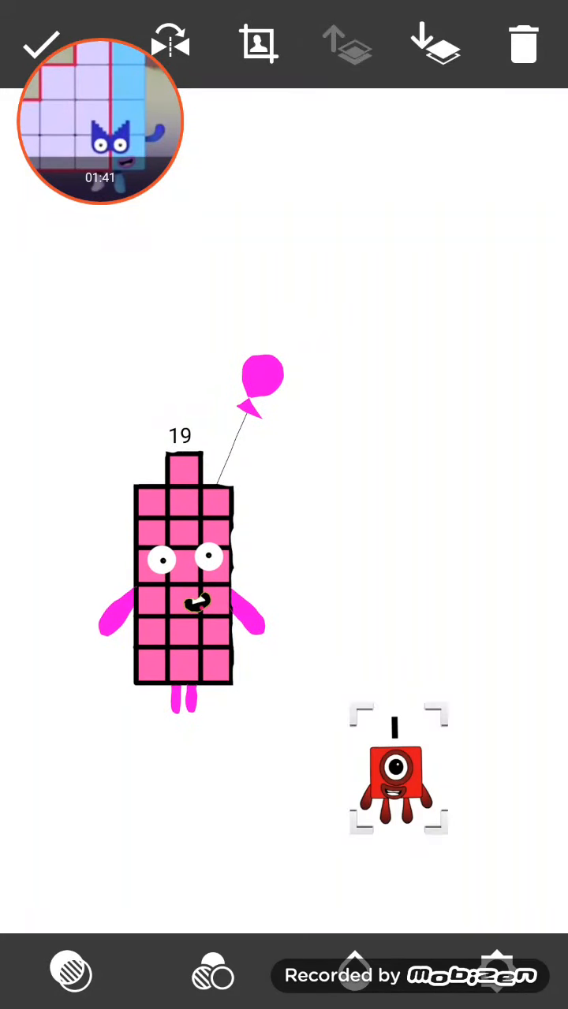
left_click_drag(399, 772, 422, 714)
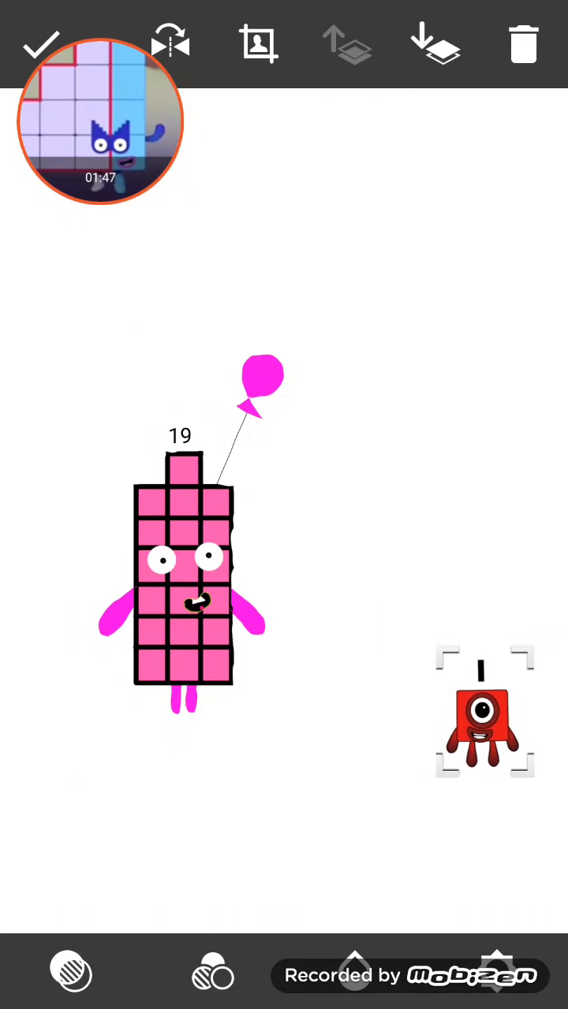
left_click_drag(483, 713, 443, 737)
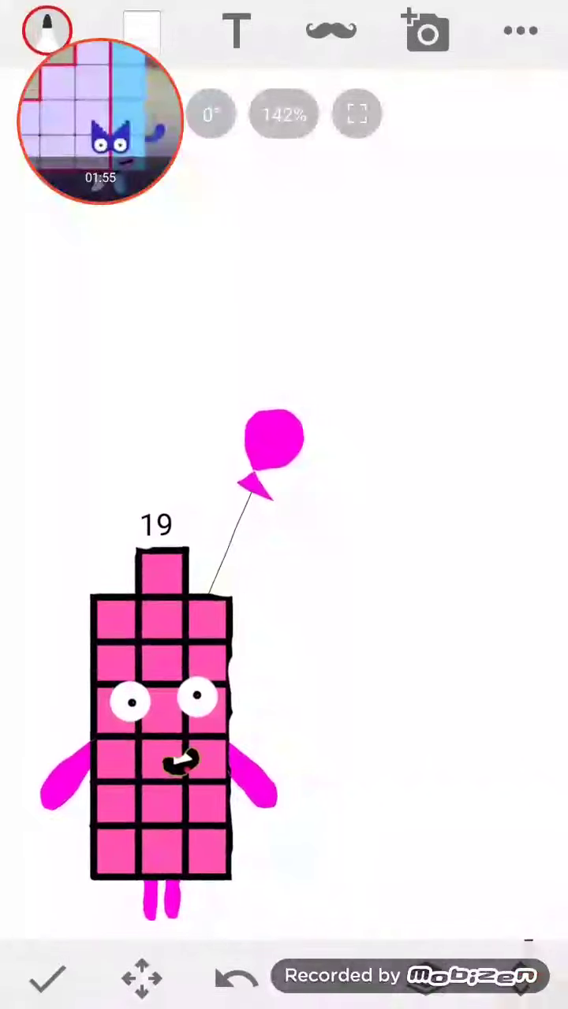
- Add the light-blue block character with three red Ones grouped on its right
left_click(49, 29)
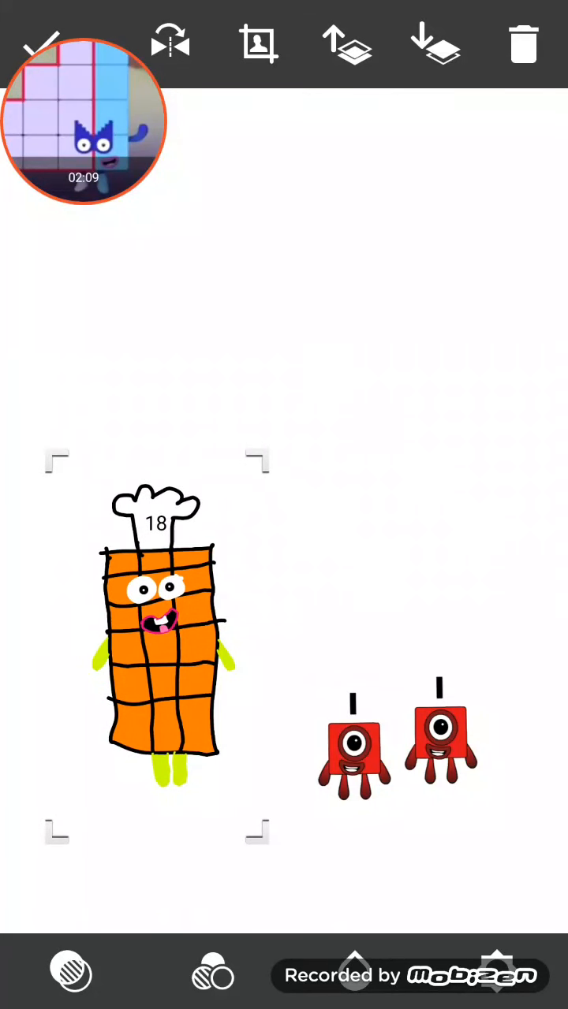
left_click(441, 745)
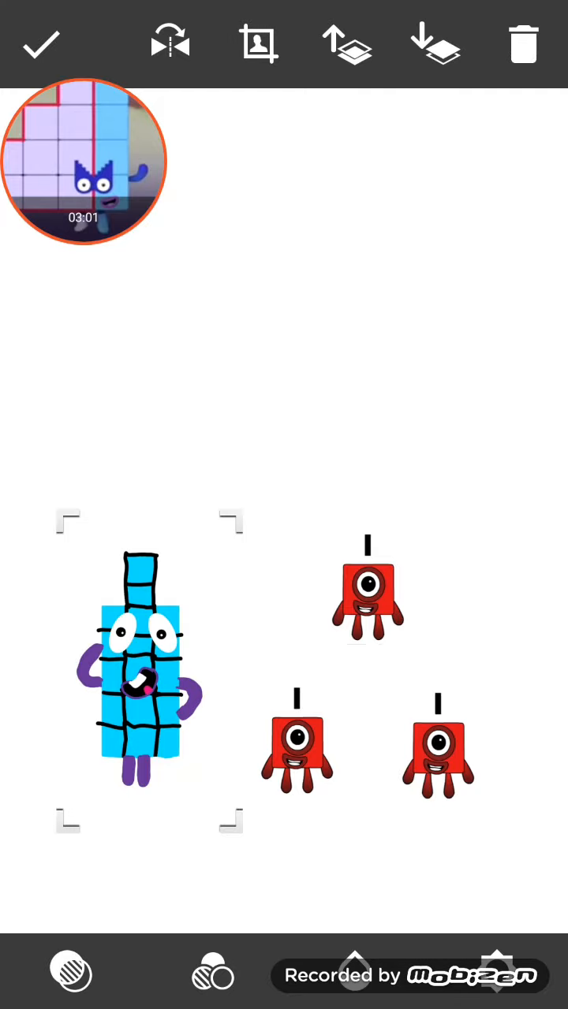
- Swap in the 16 sticker and add a fourth red One beside it
left_click(367, 595)
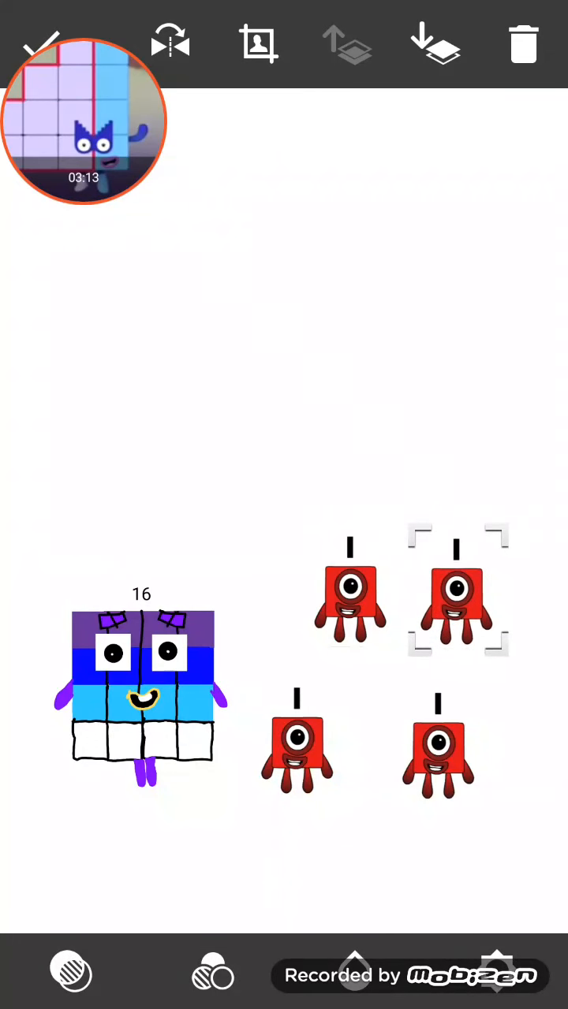
left_click(130, 702)
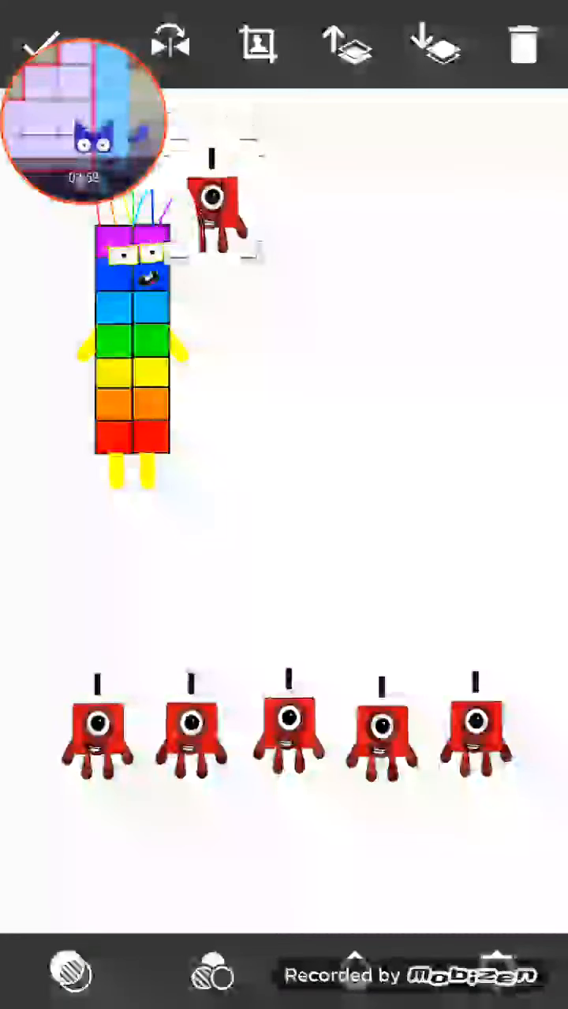
- Place the sixth red One above the row's middle, then select Ones and the 14
left_click_drag(217, 213, 296, 607)
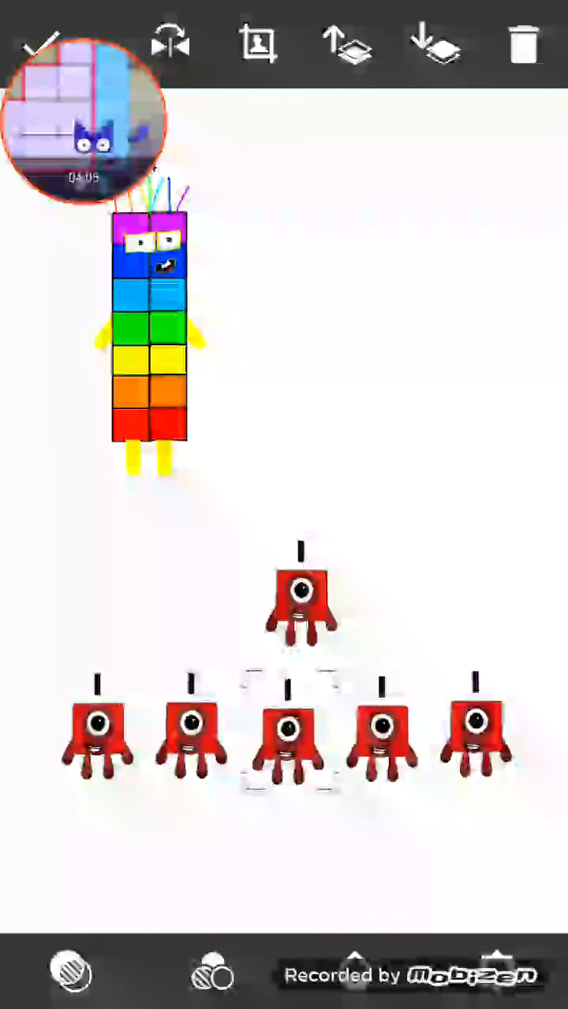
left_click(477, 737)
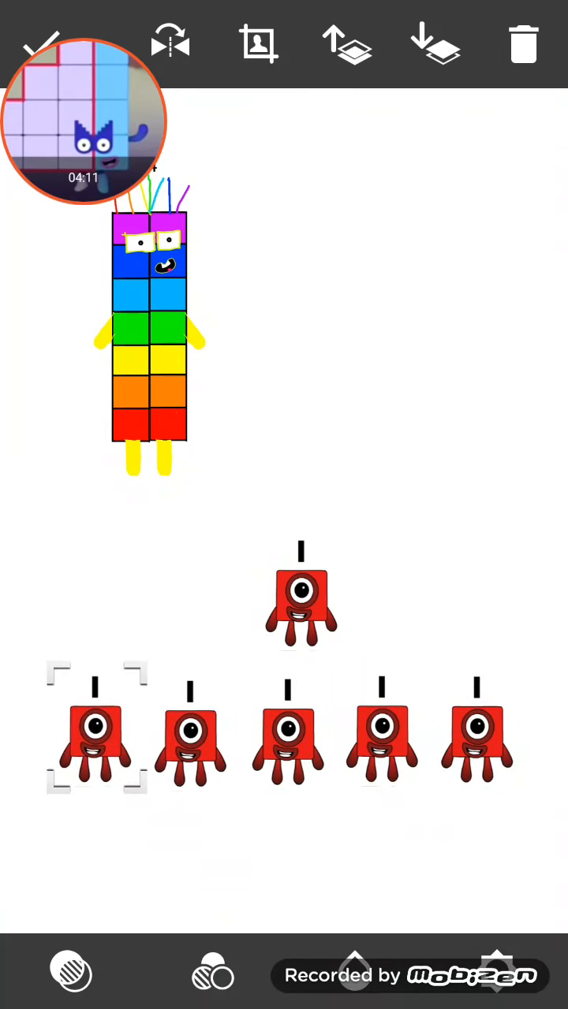
left_click(299, 595)
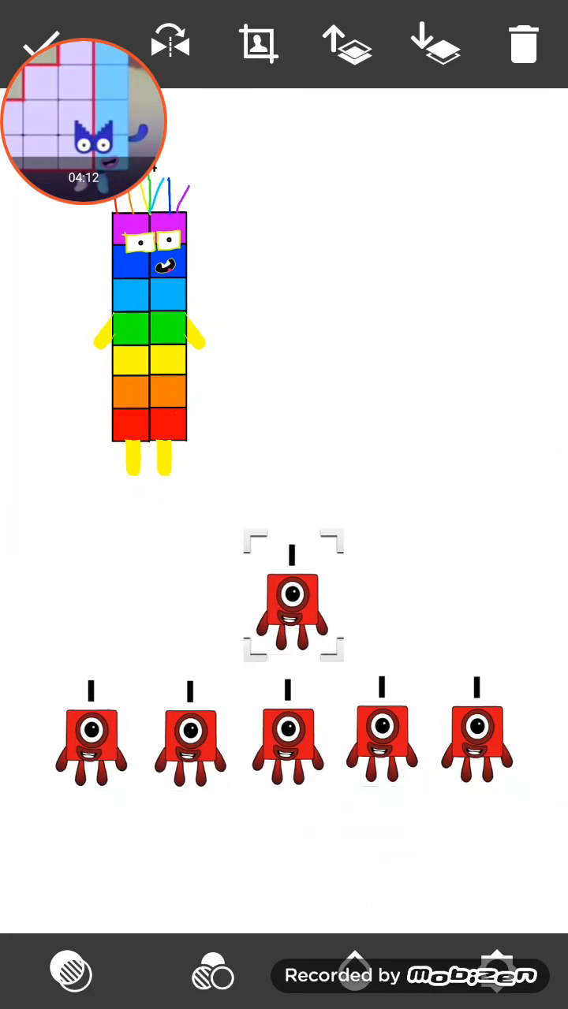
left_click(162, 315)
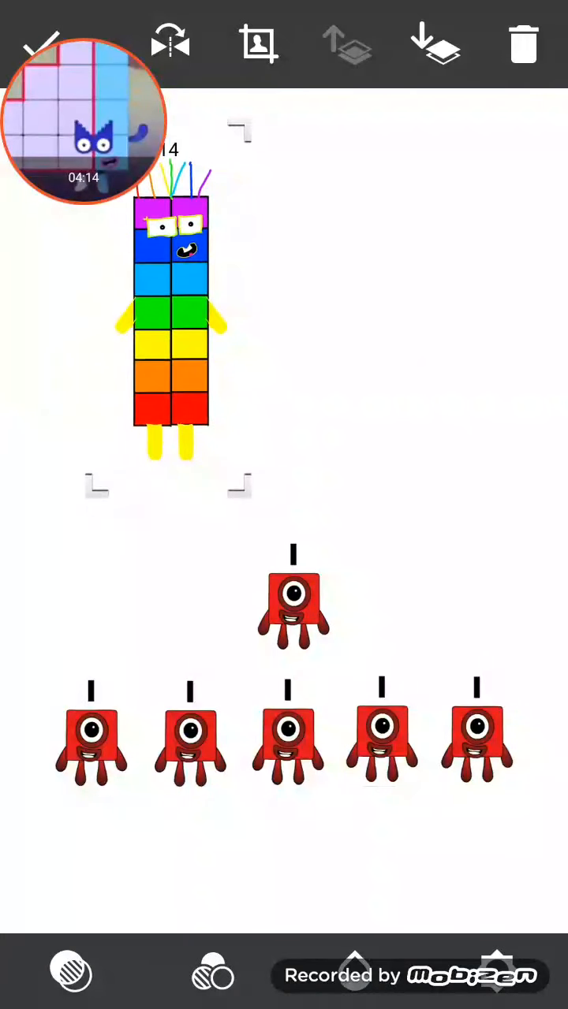
- Move the extra One above the right end and add one above the left end
left_click_drag(293, 615, 477, 596)
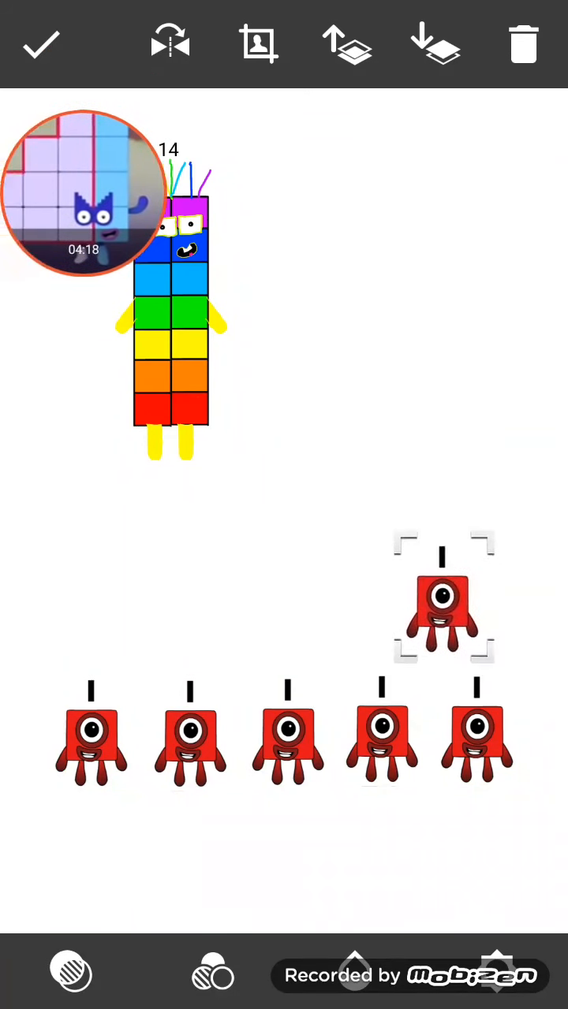
left_click_drag(442, 595, 473, 623)
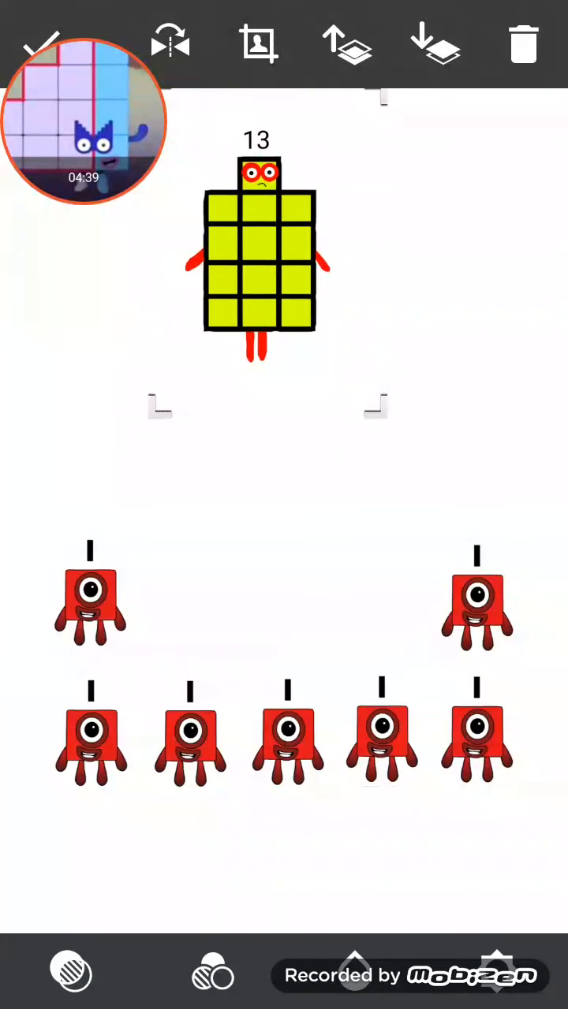
- Swap the 13 for the red block figure with a One near its top
left_click(89, 599)
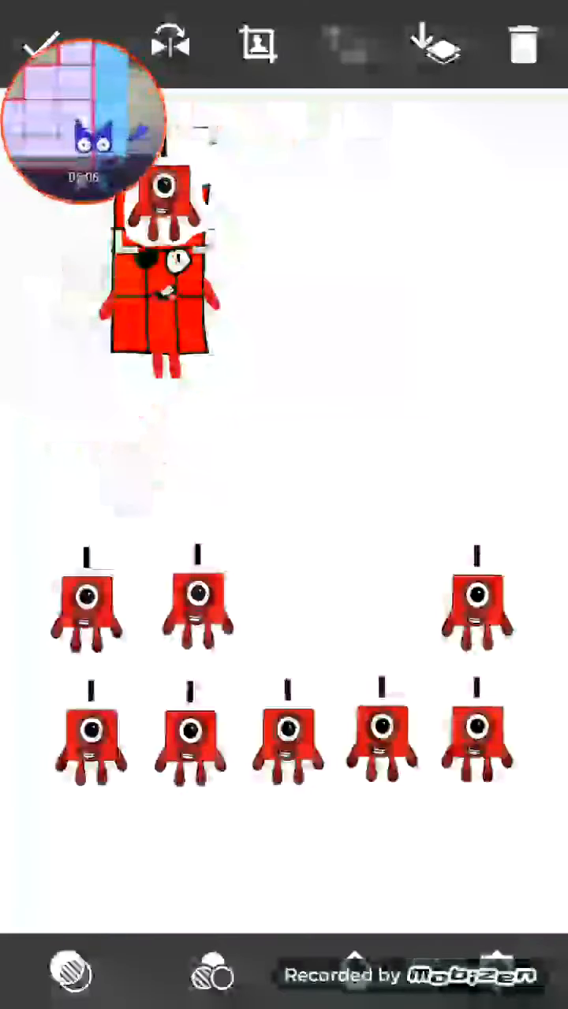
- Select the red 11 and pull a red One away from its top
left_click(381, 595)
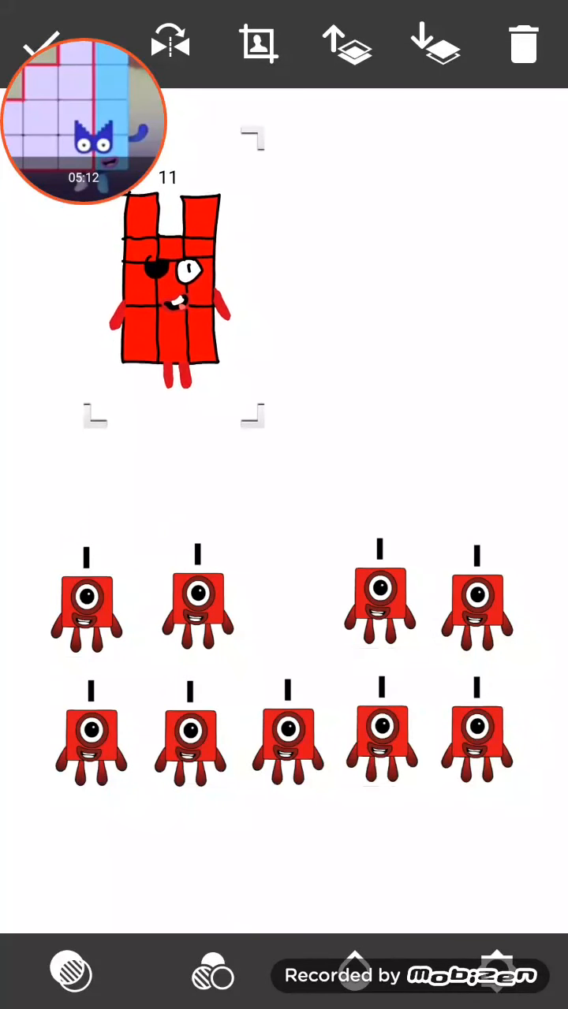
left_click_drag(174, 284, 212, 284)
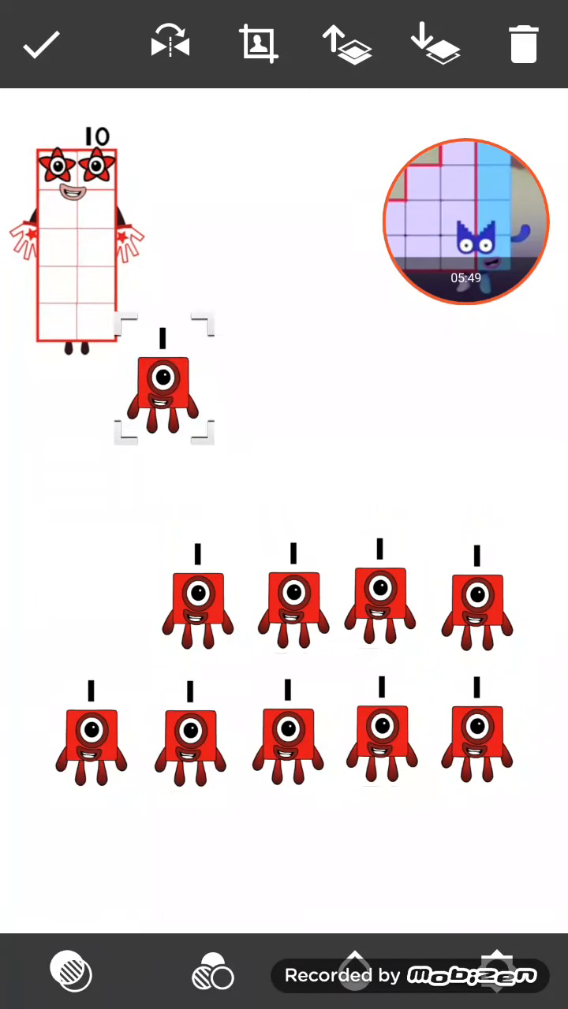
- Drag the One sticker away from the 10 figure
left_click_drag(162, 387, 177, 315)
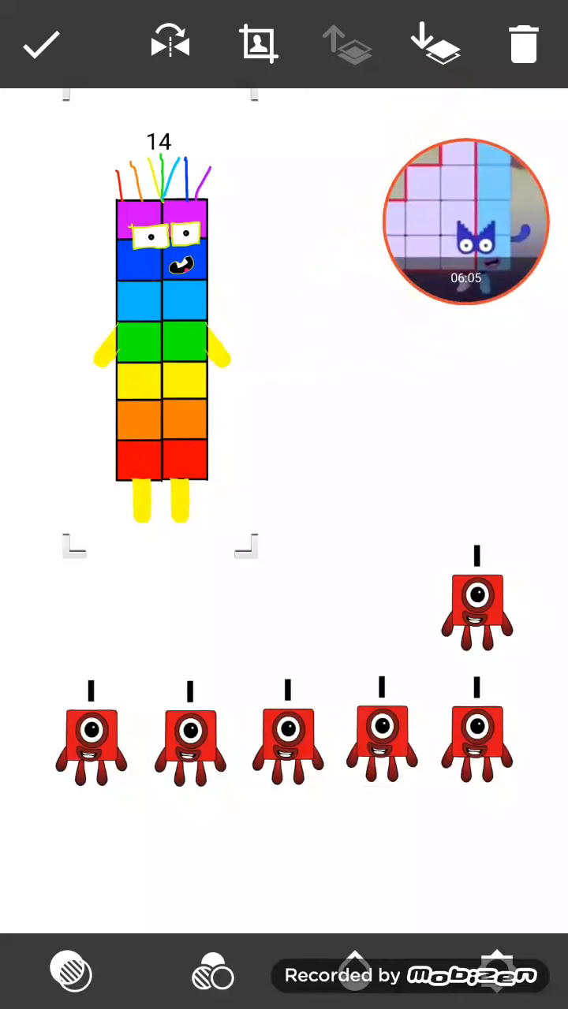
- Position the next number figure and drag red One stickers beside 17 and 18's top
left_click_drag(473, 603, 240, 461)
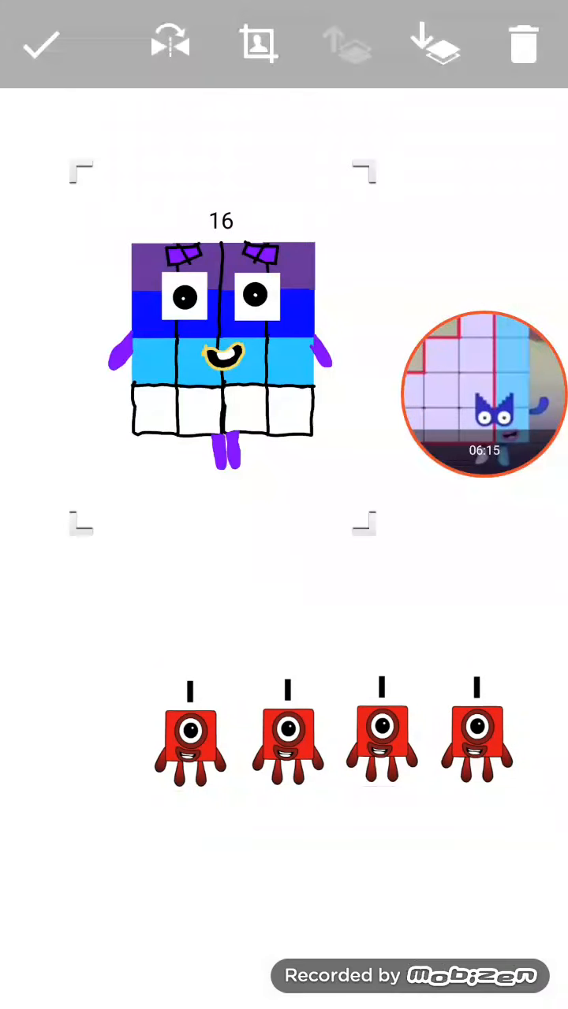
left_click(189, 737)
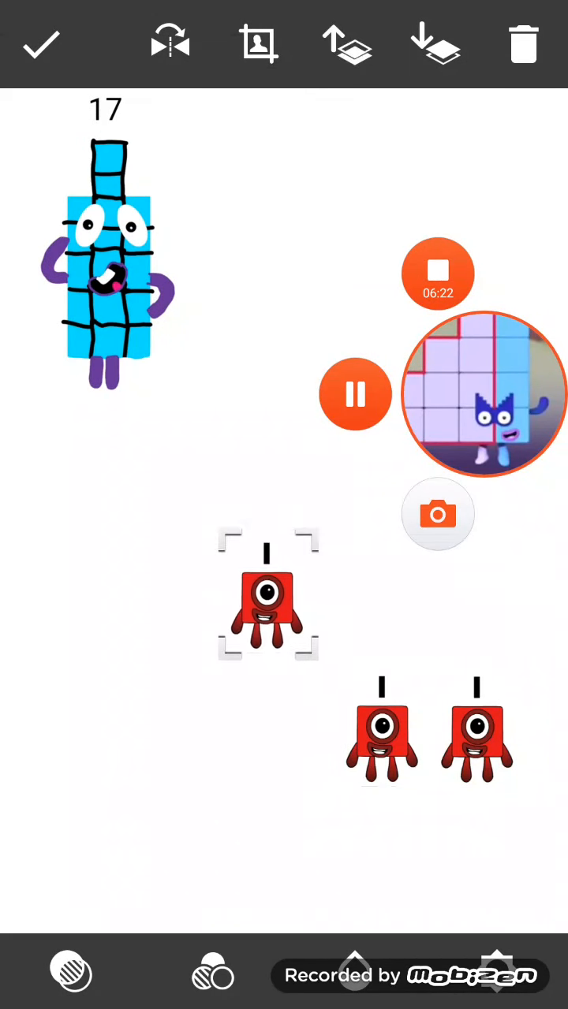
left_click_drag(268, 599, 154, 181)
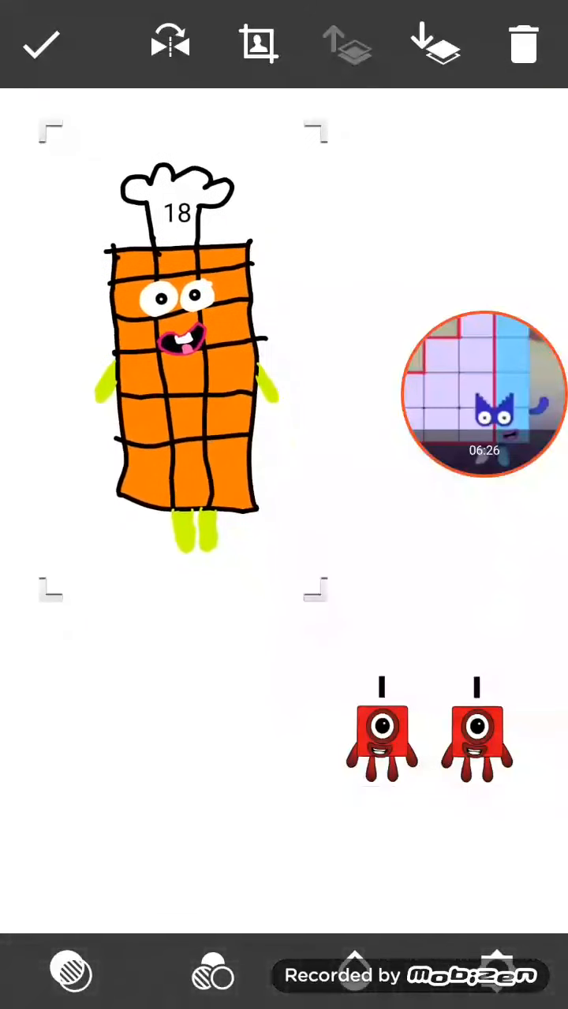
left_click_drag(387, 733, 295, 221)
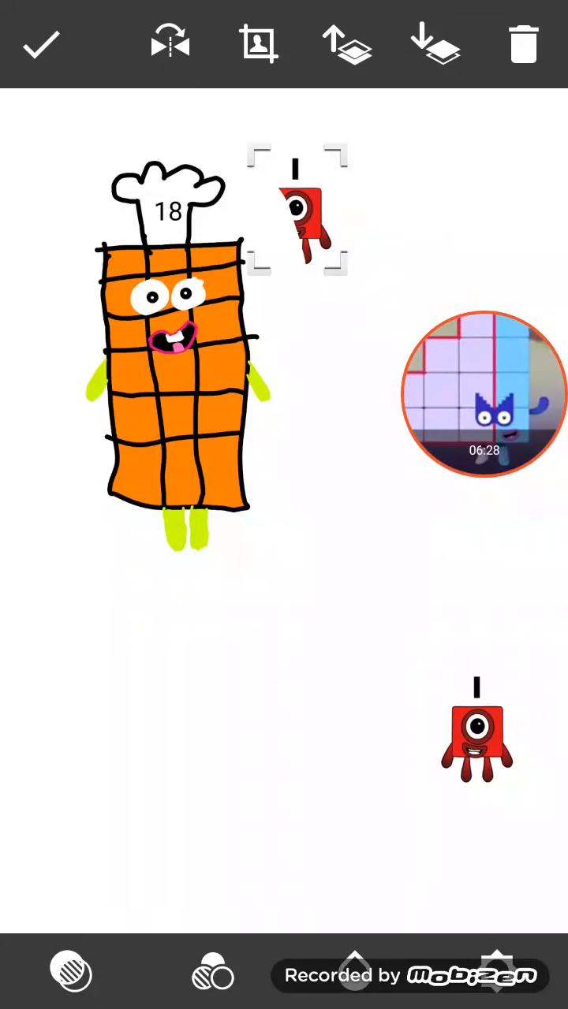